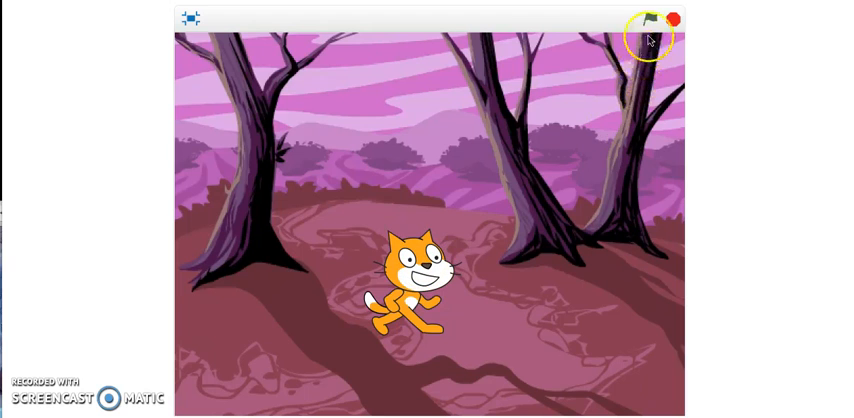
# Start the project with the green flag so the cat walks the forest saying 'I can run fast' then 'Hello!'.
pyautogui.click(648, 16)
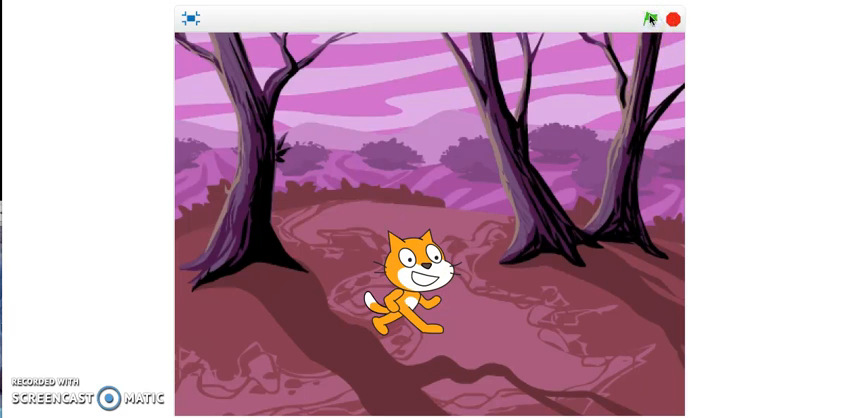
pyautogui.click(652, 16)
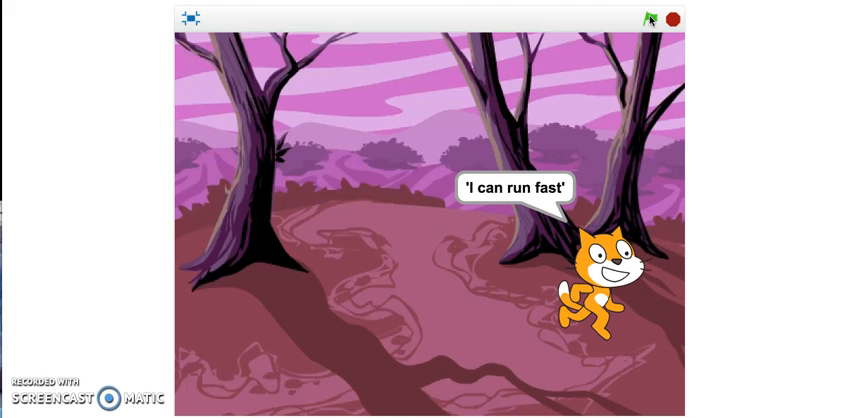
pyautogui.click(648, 16)
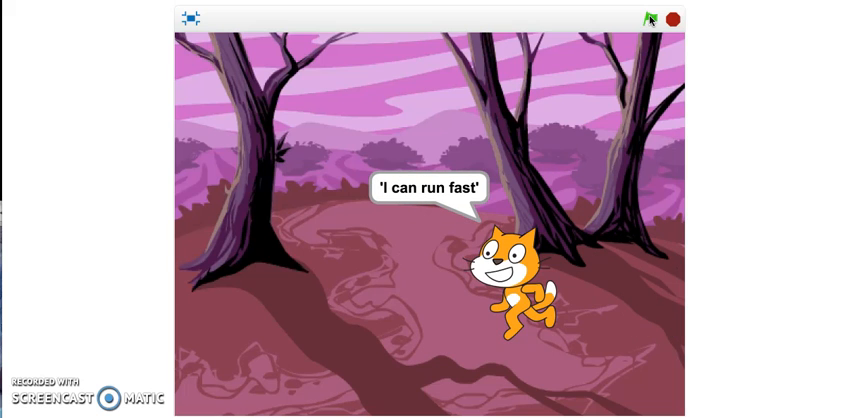
pyautogui.click(678, 18)
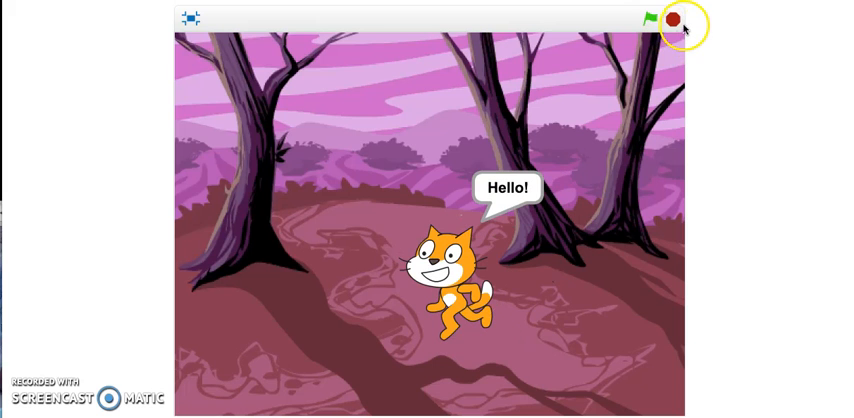
# Stop the running project with the red stop sign.
pyautogui.click(676, 20)
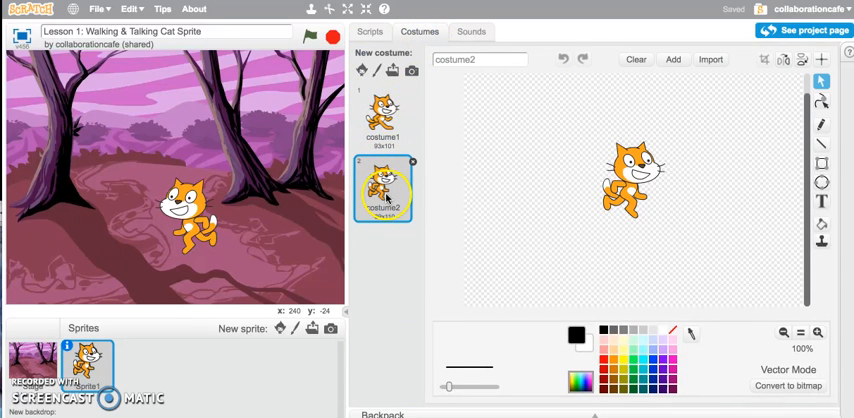
# Review the cat's costume-switching scripts, then select costume1 as its current costume.
pyautogui.click(368, 32)
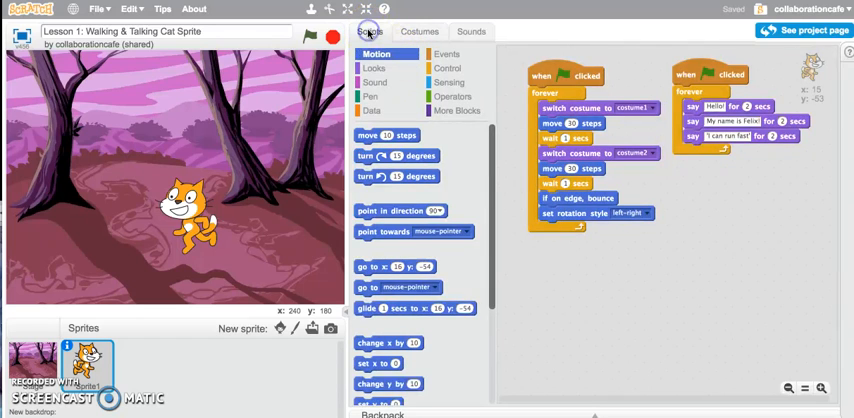
pyautogui.moveTo(610, 58)
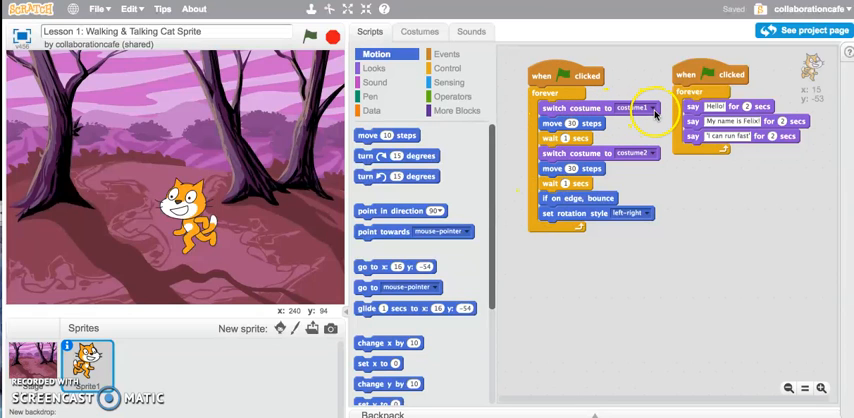
pyautogui.click(420, 32)
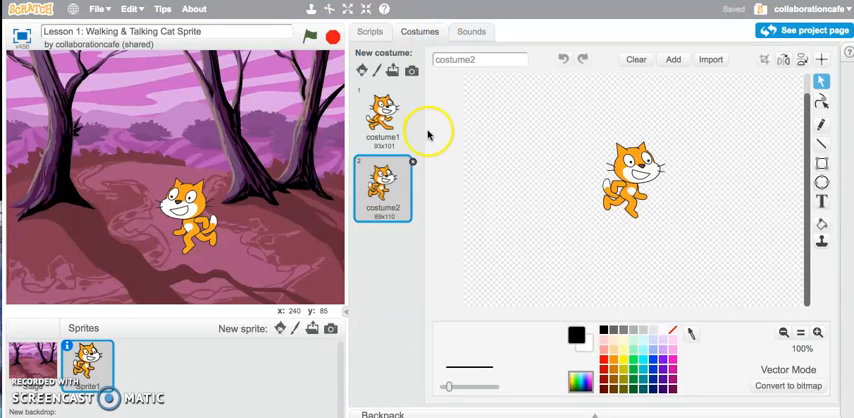
pyautogui.click(382, 114)
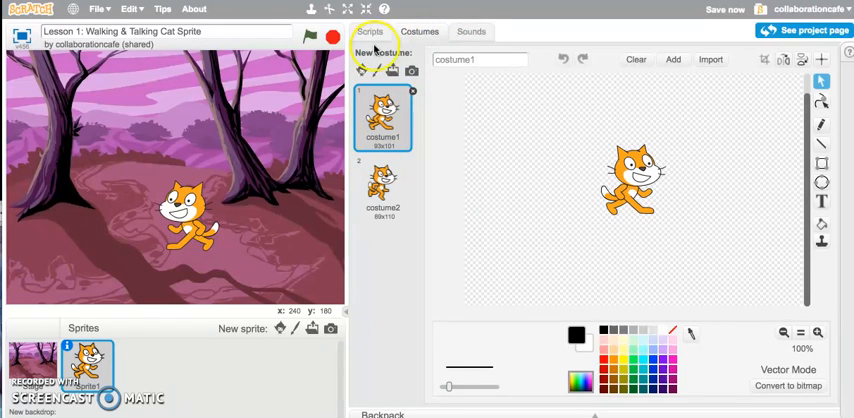
# Switch back to the cat's scripts showing the forever loop with 'if on edge, bounce'.
pyautogui.click(370, 32)
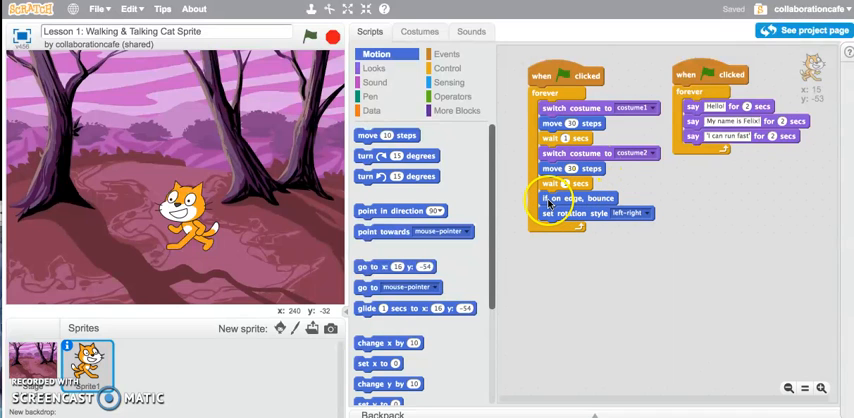
pyautogui.moveTo(604, 204)
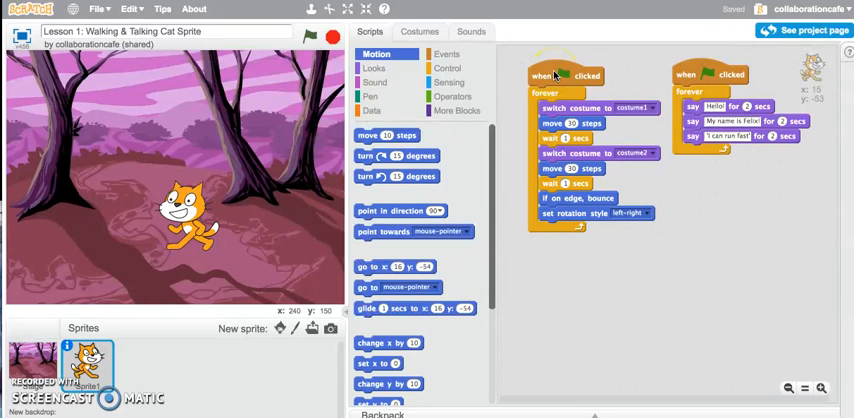
# Run both green-flag scripts so the cat walks saying 'I can run fast' then 'Hello!'.
pyautogui.click(310, 36)
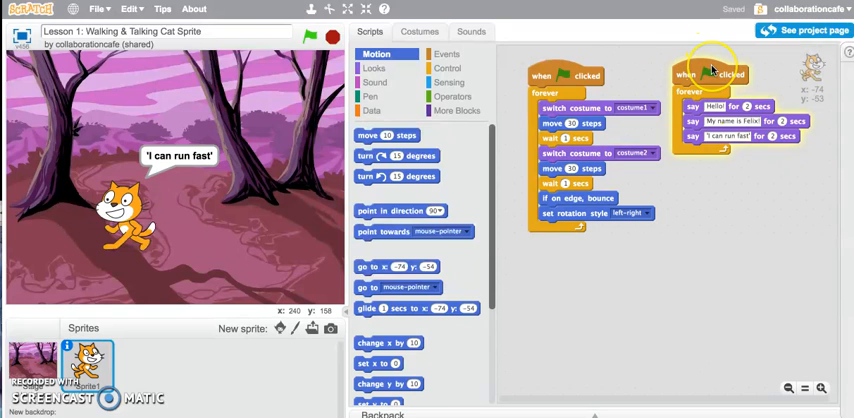
pyautogui.click(308, 36)
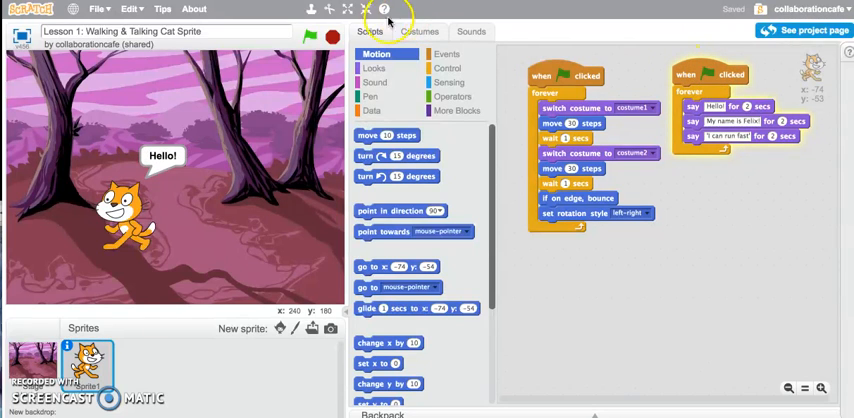
# Stop and restart the project so the cat bounces off the edge saying 'My name is Felix!'.
pyautogui.click(332, 36)
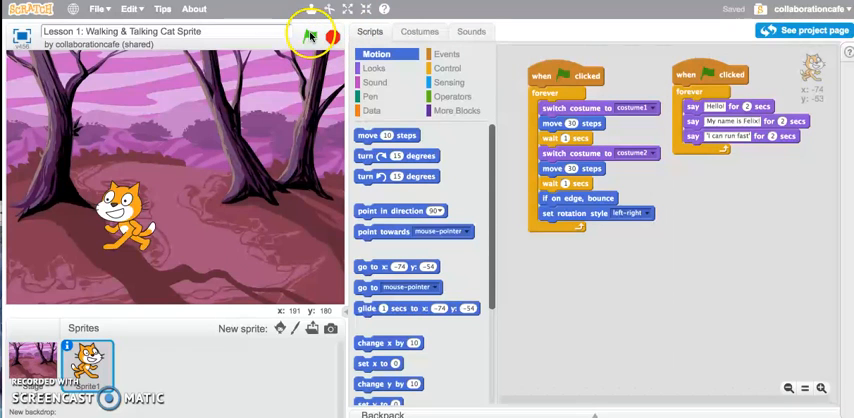
pyautogui.click(312, 36)
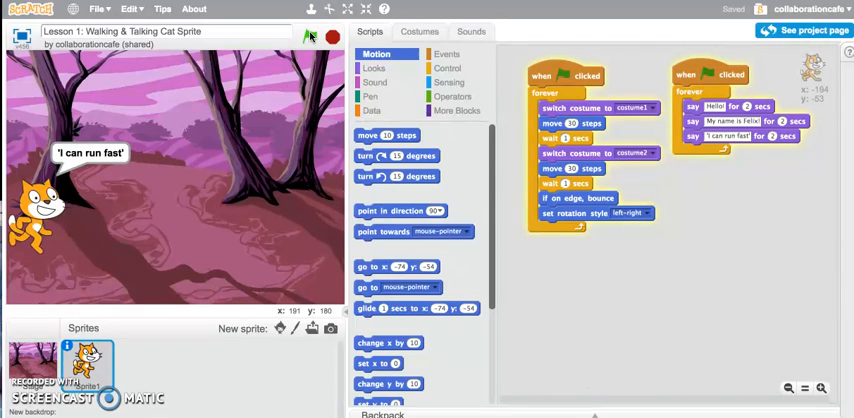
pyautogui.click(312, 36)
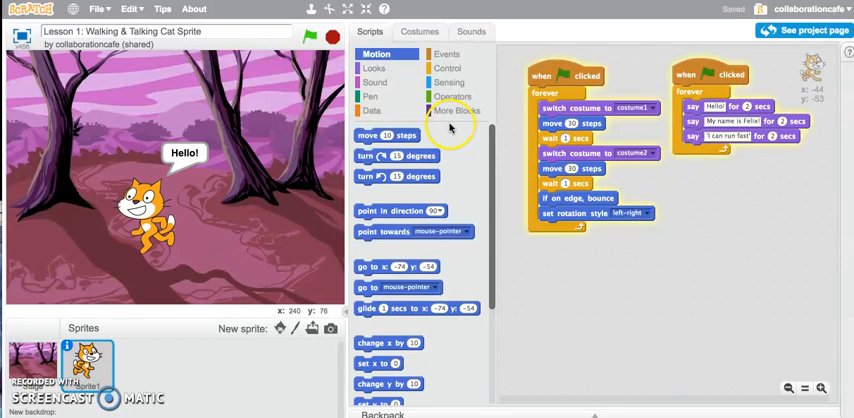
pyautogui.click(312, 36)
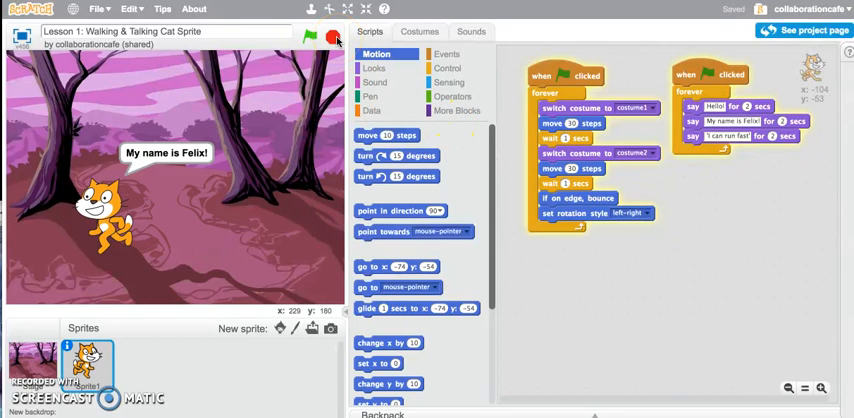